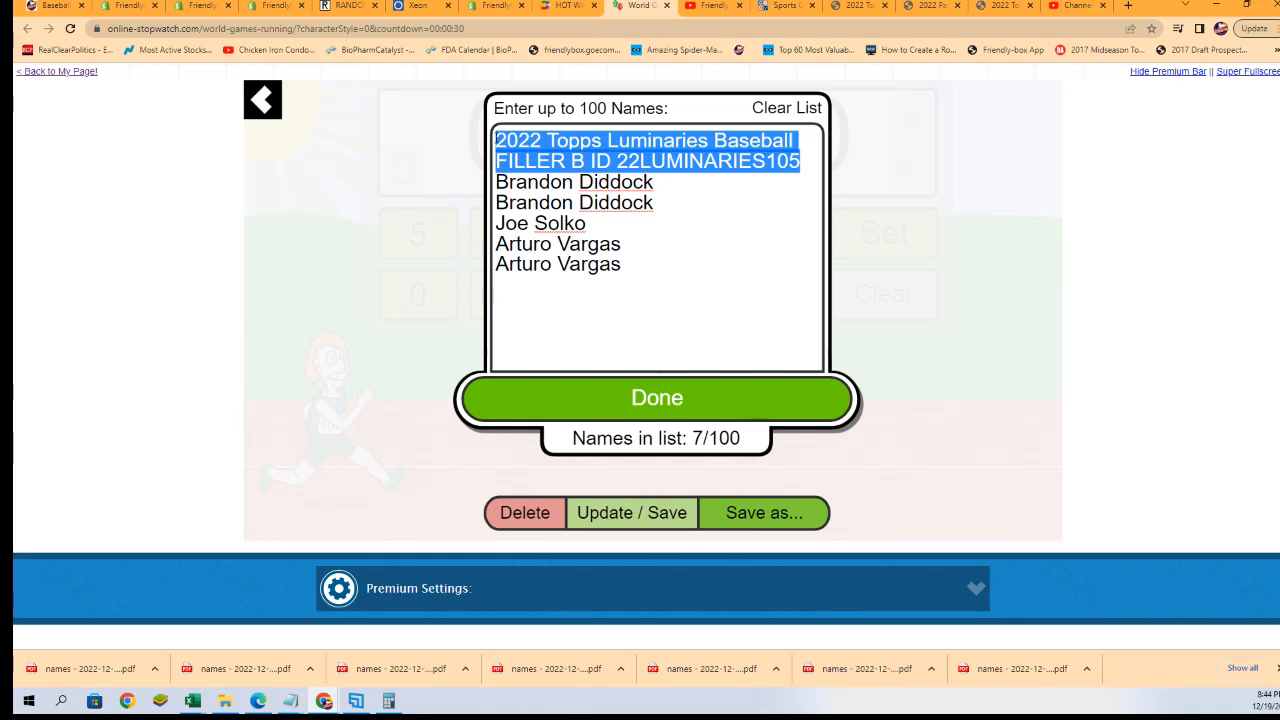
# - Delete the two product-title lines, leaving five entrant names, then switch to the baseball collection tab
pyautogui.press('Delete')
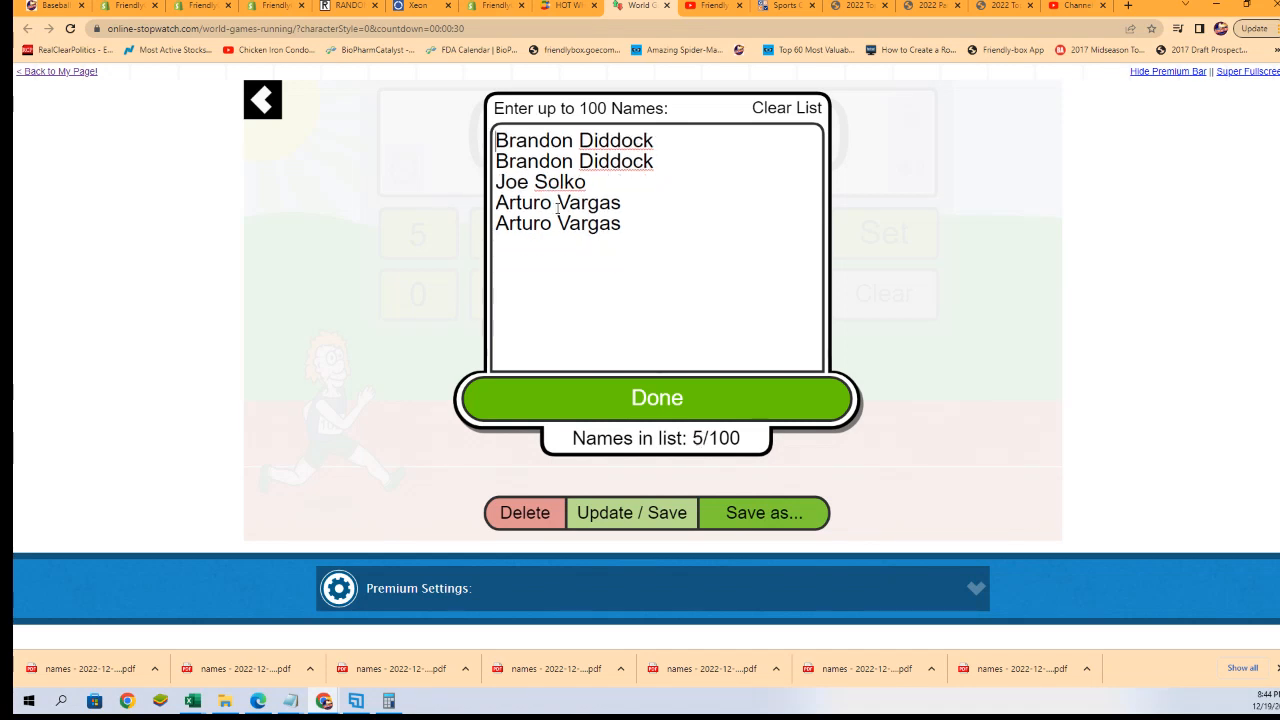
pyautogui.click(50, 6)
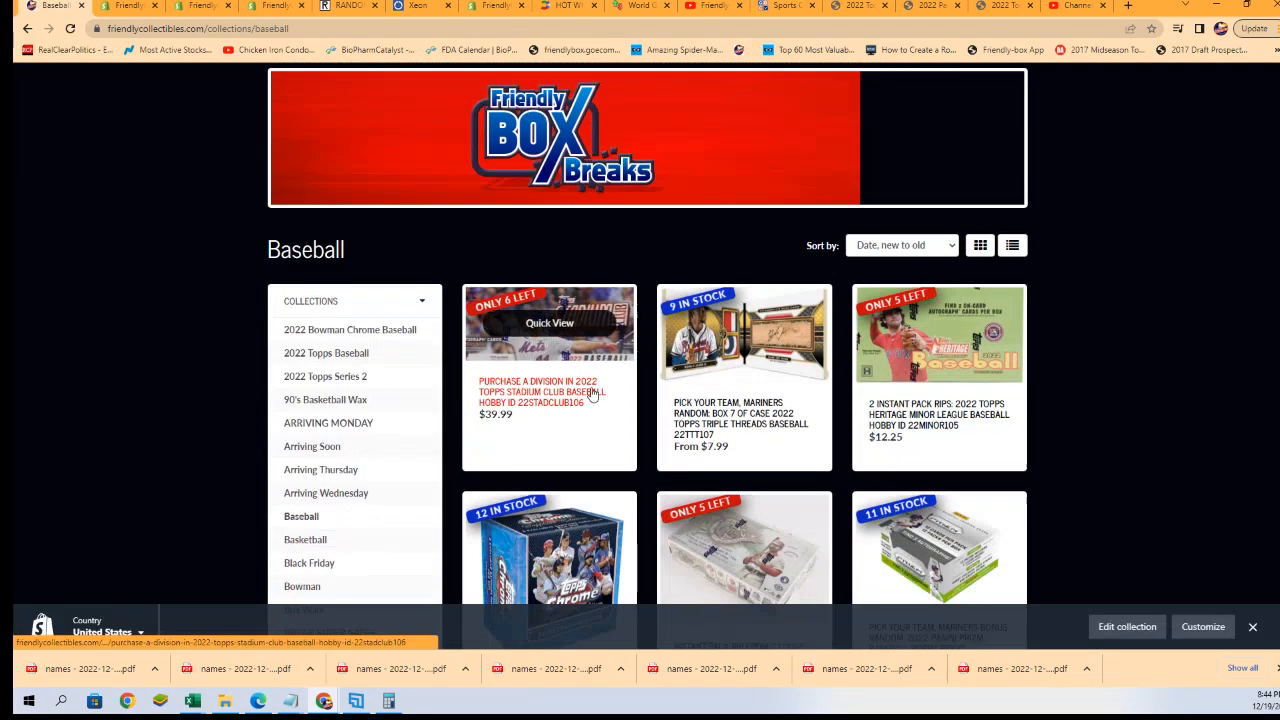
# - Open the 2022 Topps Luminaries Baseball Filler C page and review its $8.25 sprint description
pyautogui.scroll(-3)
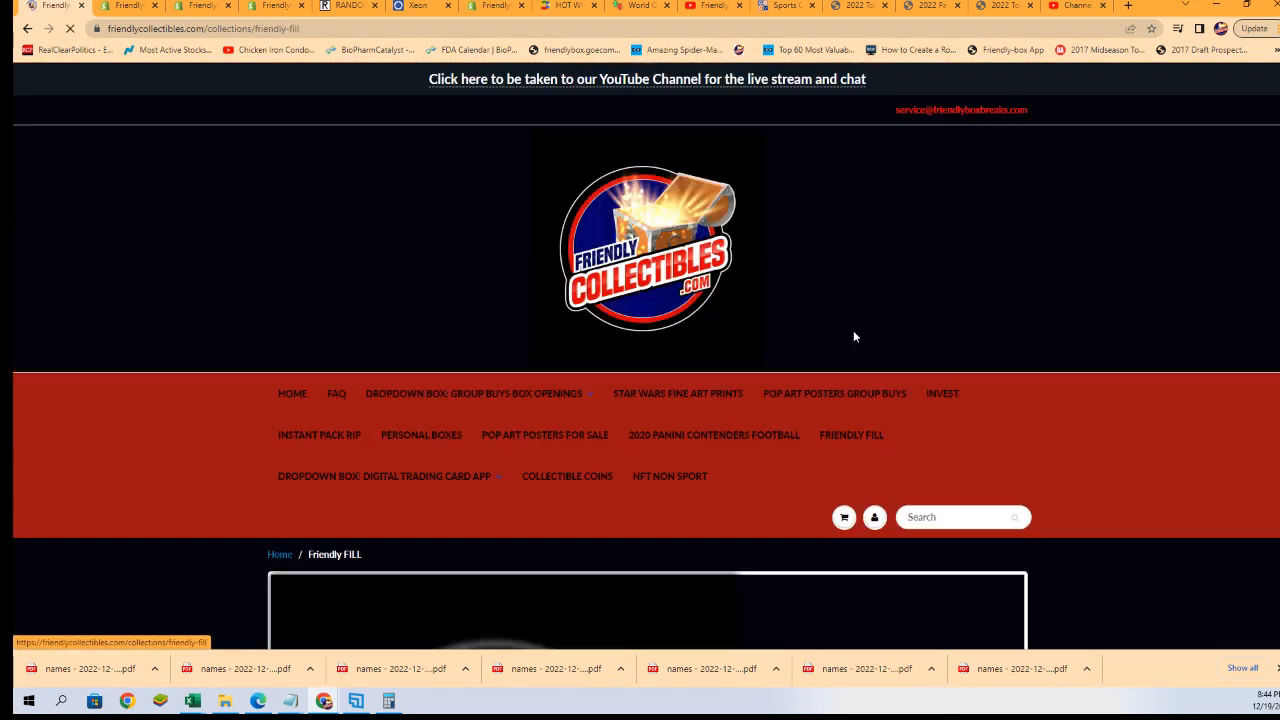
pyautogui.scroll(-3)
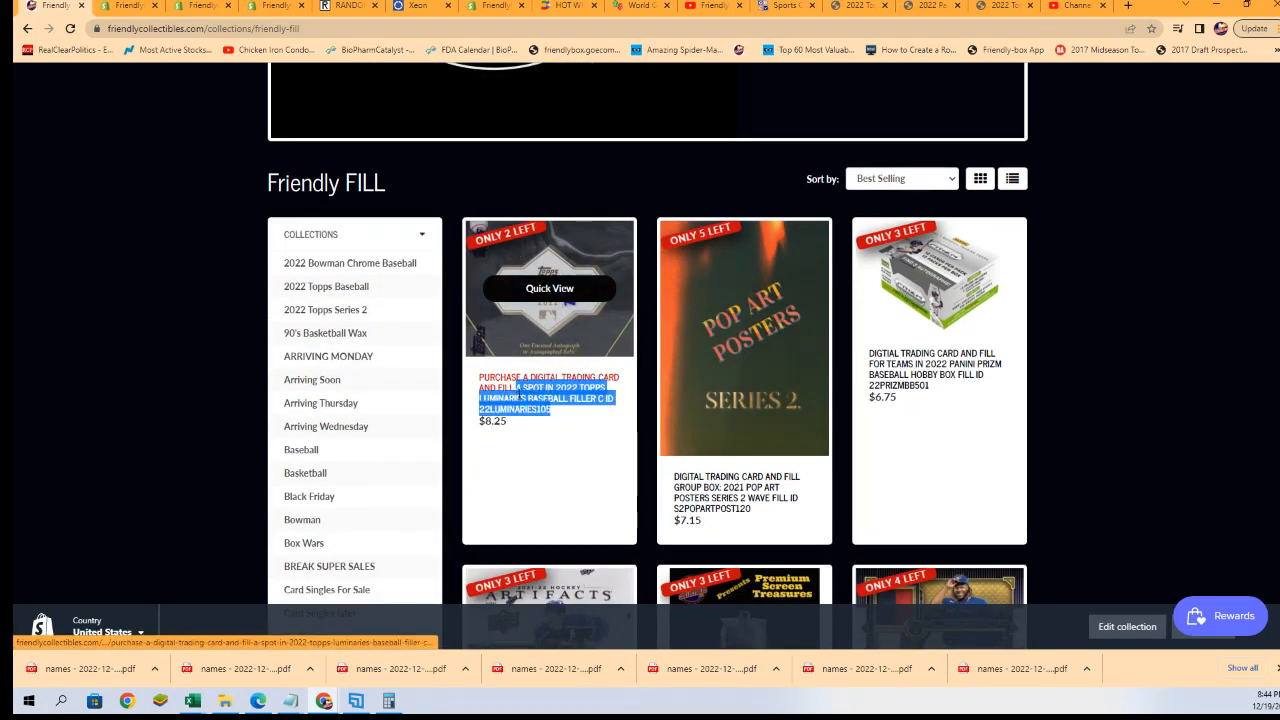
pyautogui.click(548, 393)
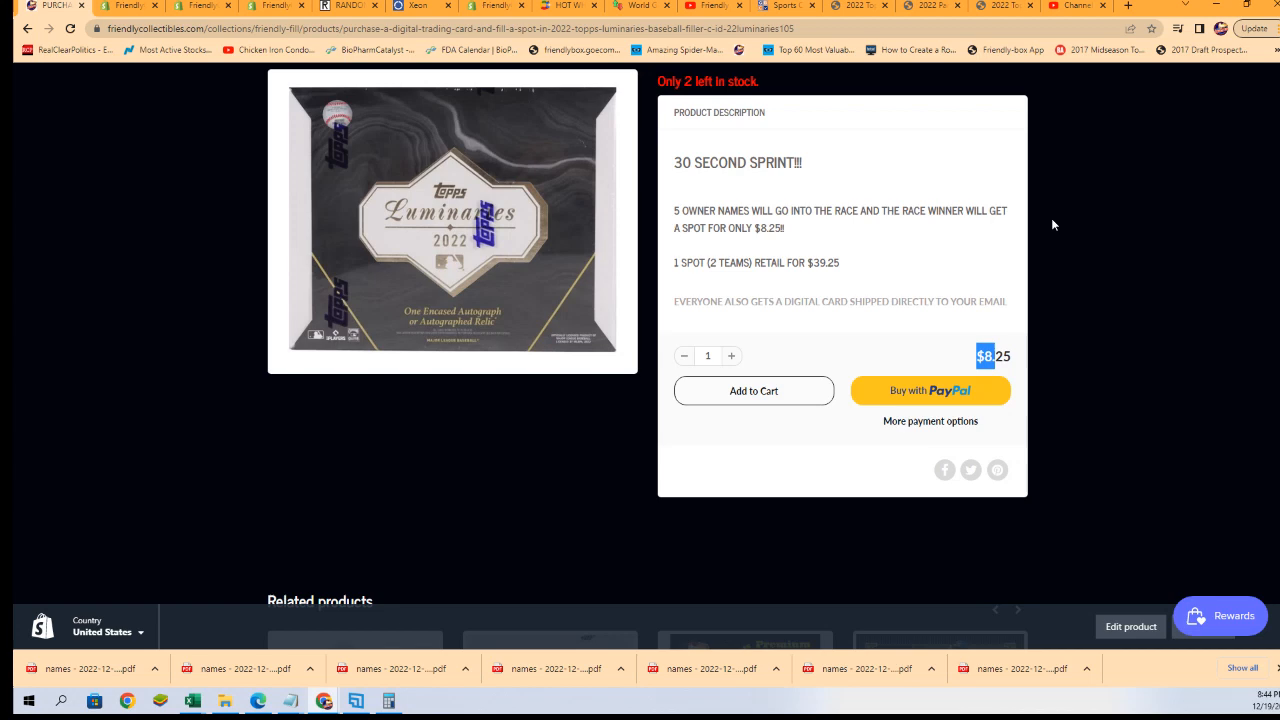
pyautogui.scroll(3)
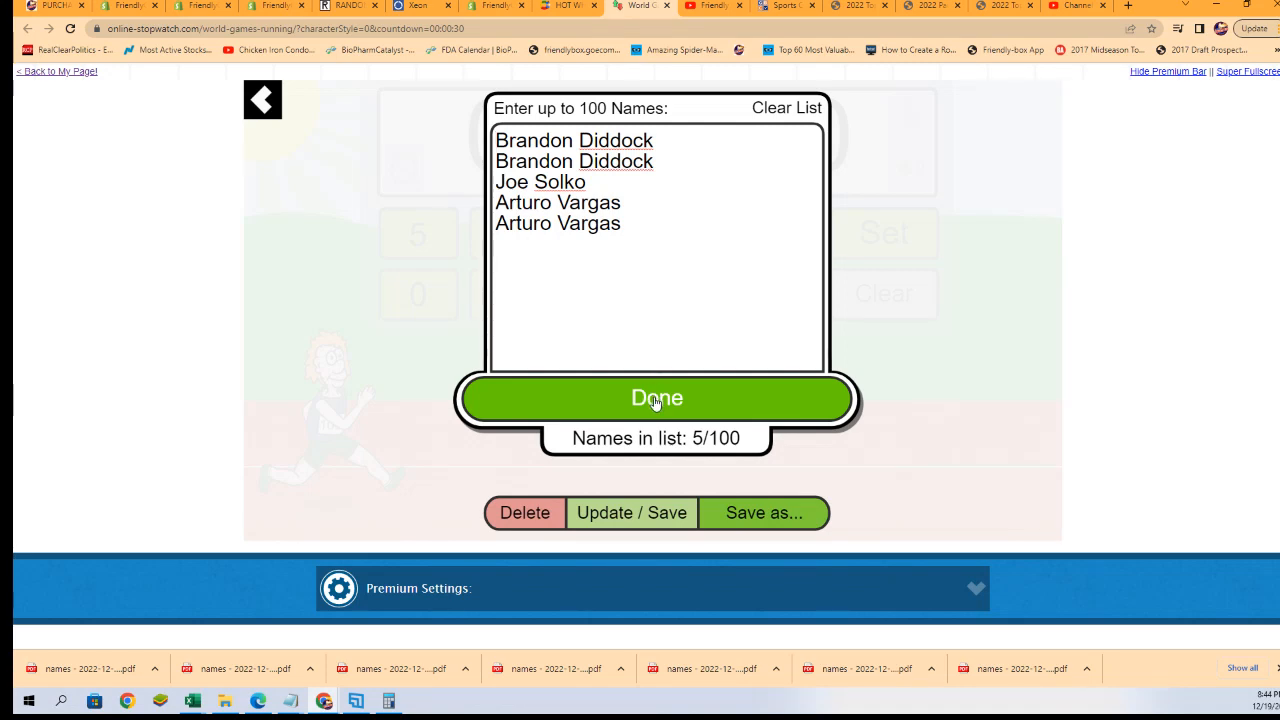
# - Confirm the five-name list with Done so the runners line up at the start
pyautogui.click(656, 398)
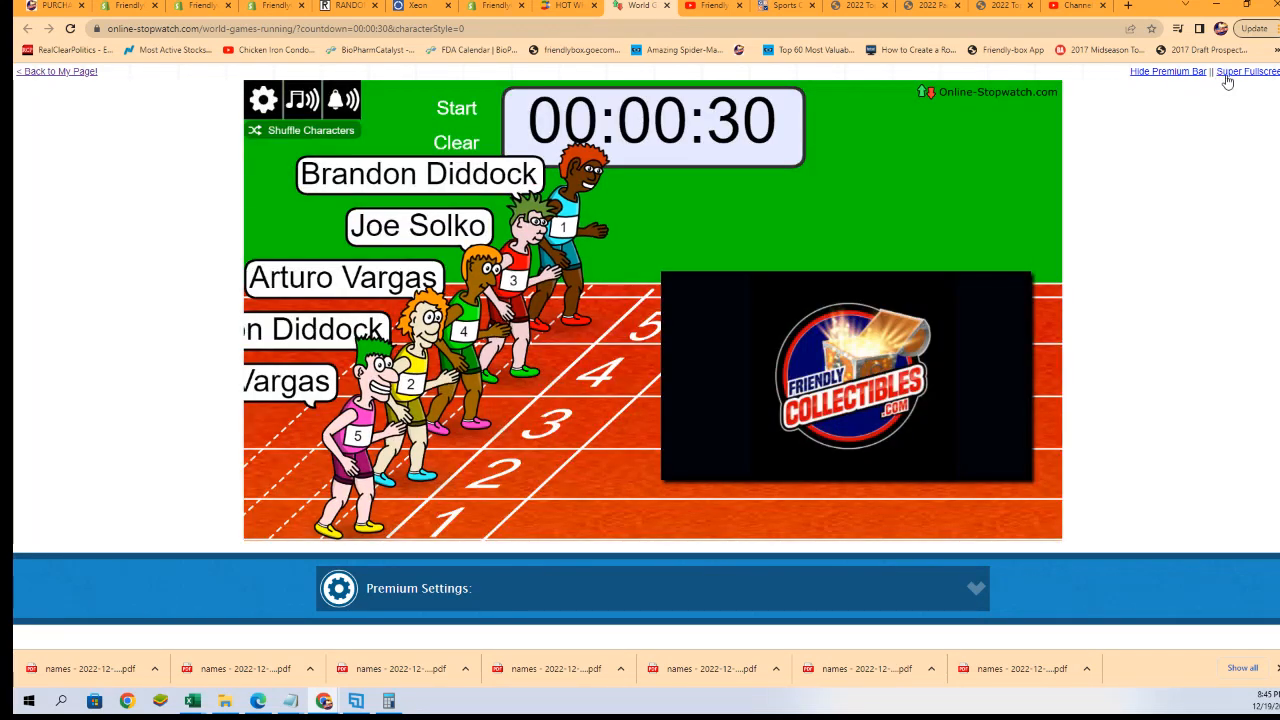
pyautogui.click(1245, 71)
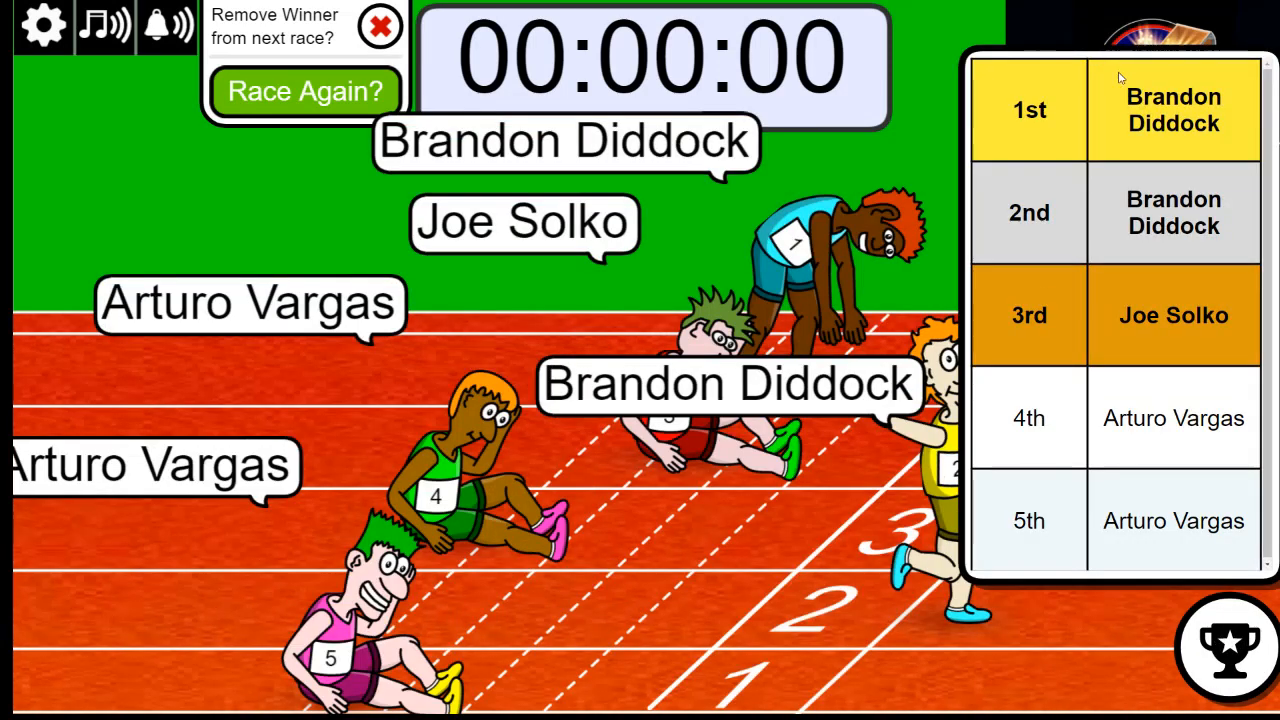
pyautogui.rightClick(1173, 97)
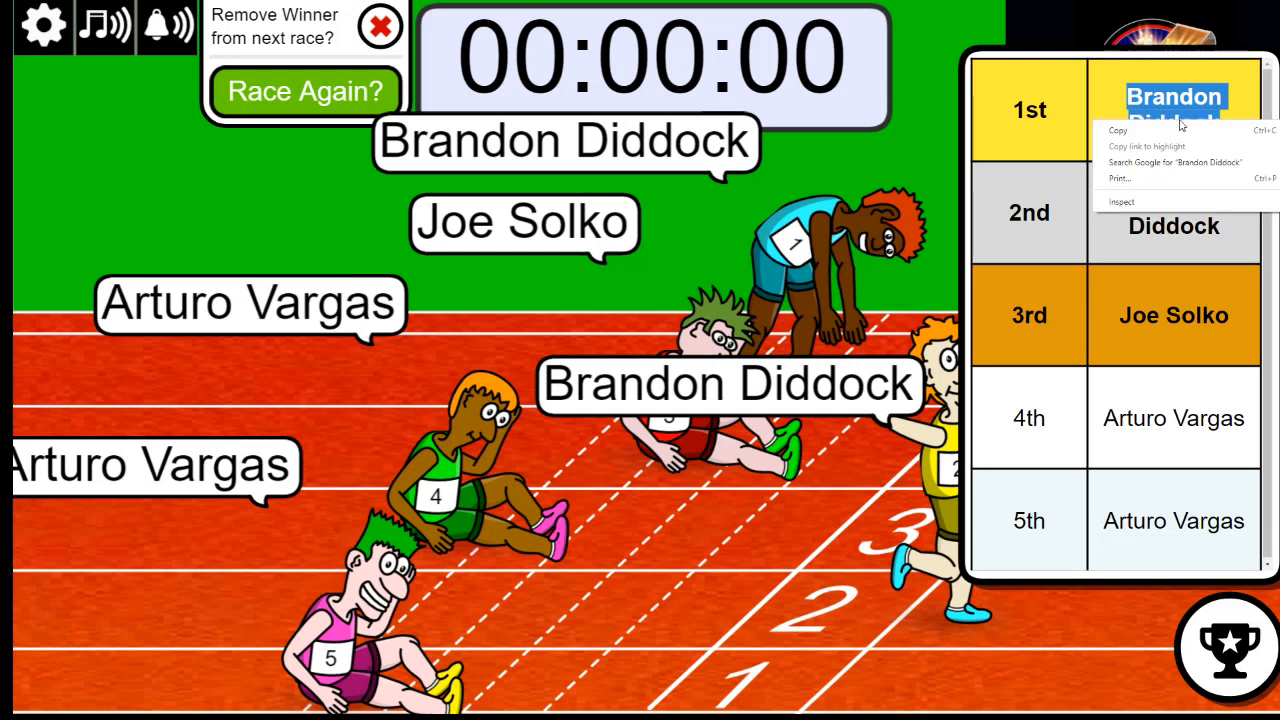